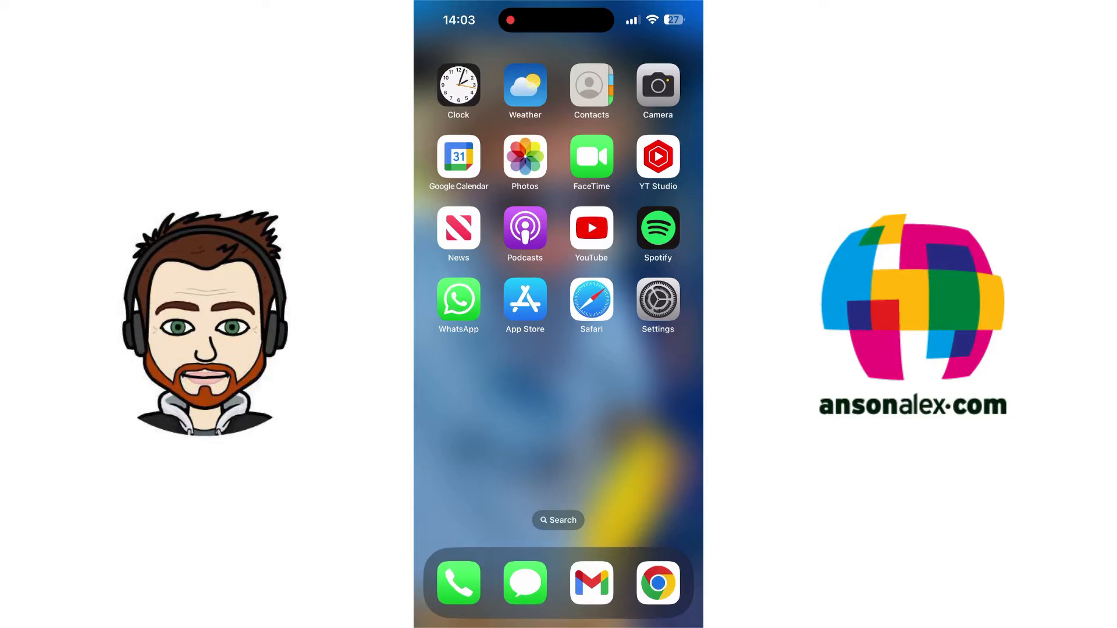
Open Safari's settings page in the iOS Settings app
click(657, 299)
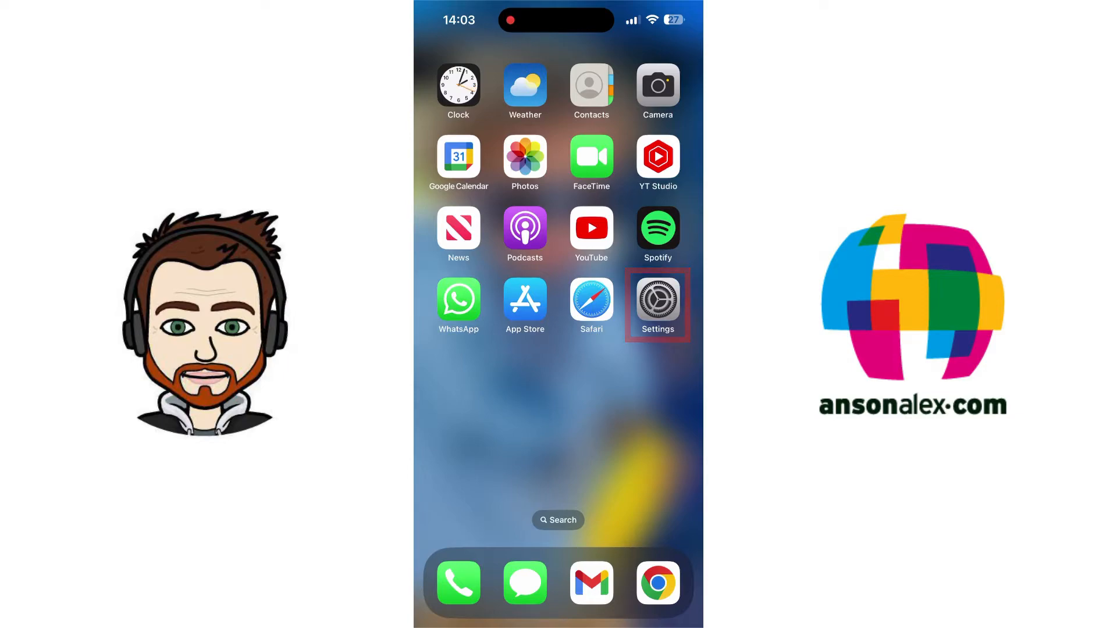
click(657, 299)
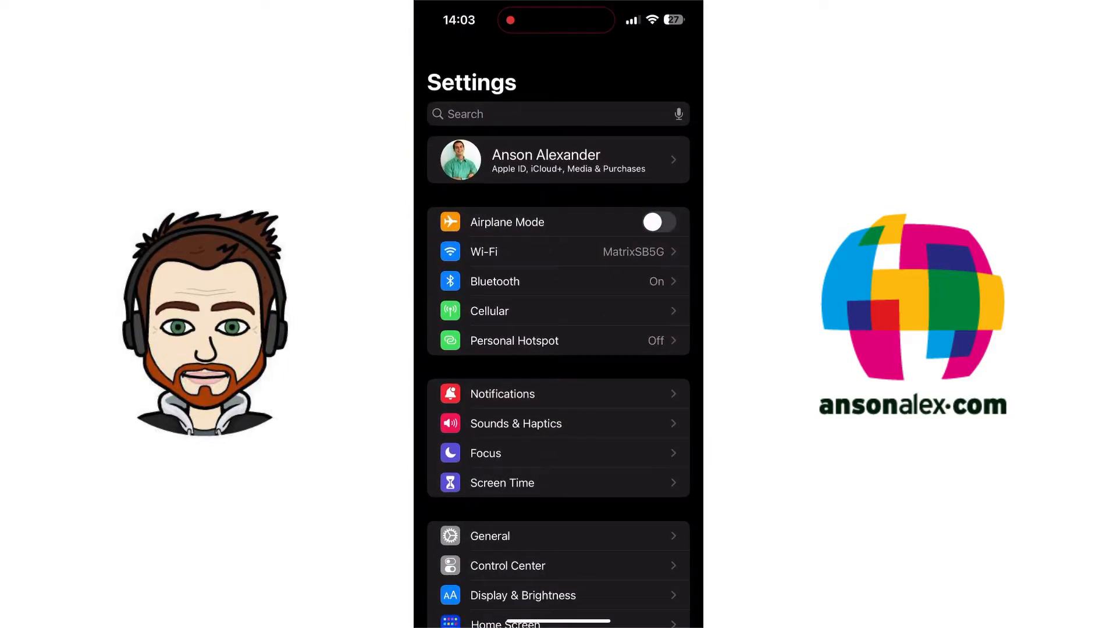
scroll(down, 3)
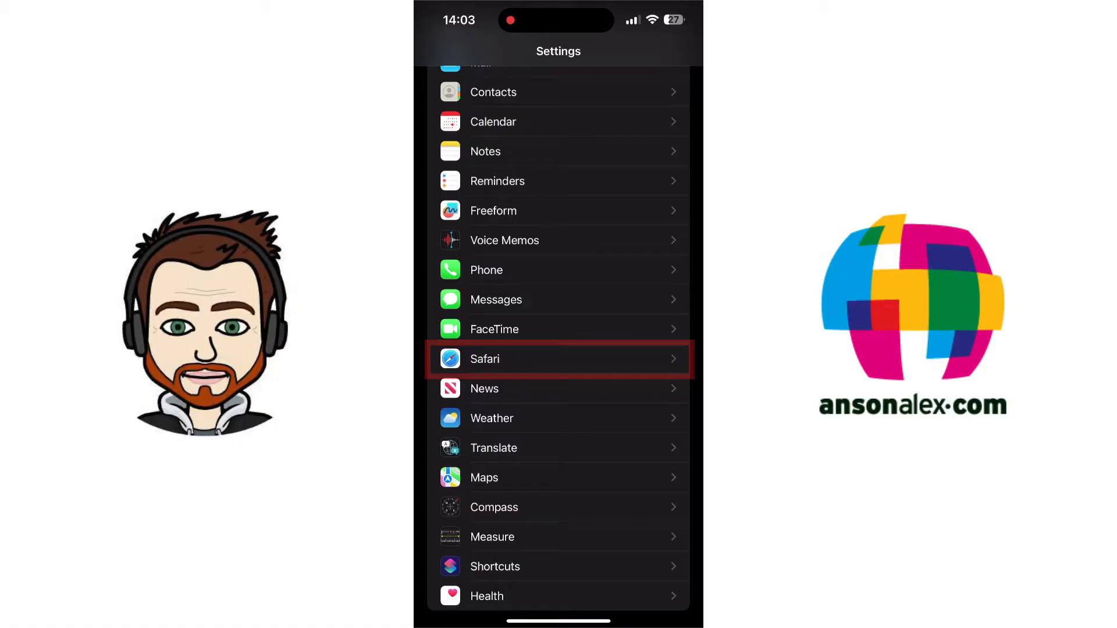
click(557, 359)
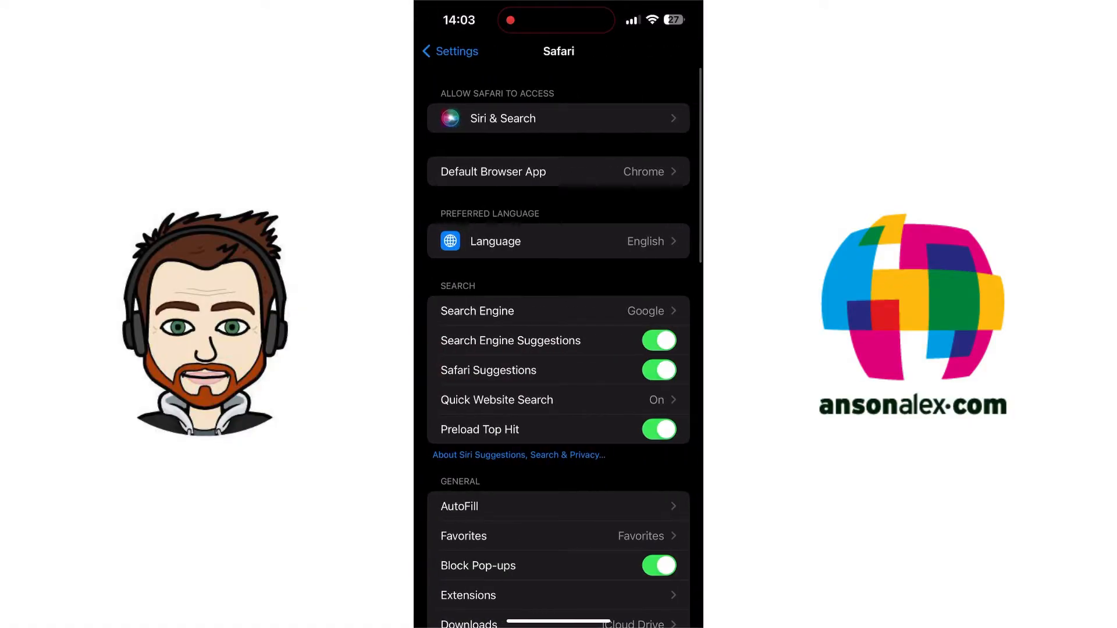
Toggle Request Desktop Website for All Websites
scroll(down, 3)
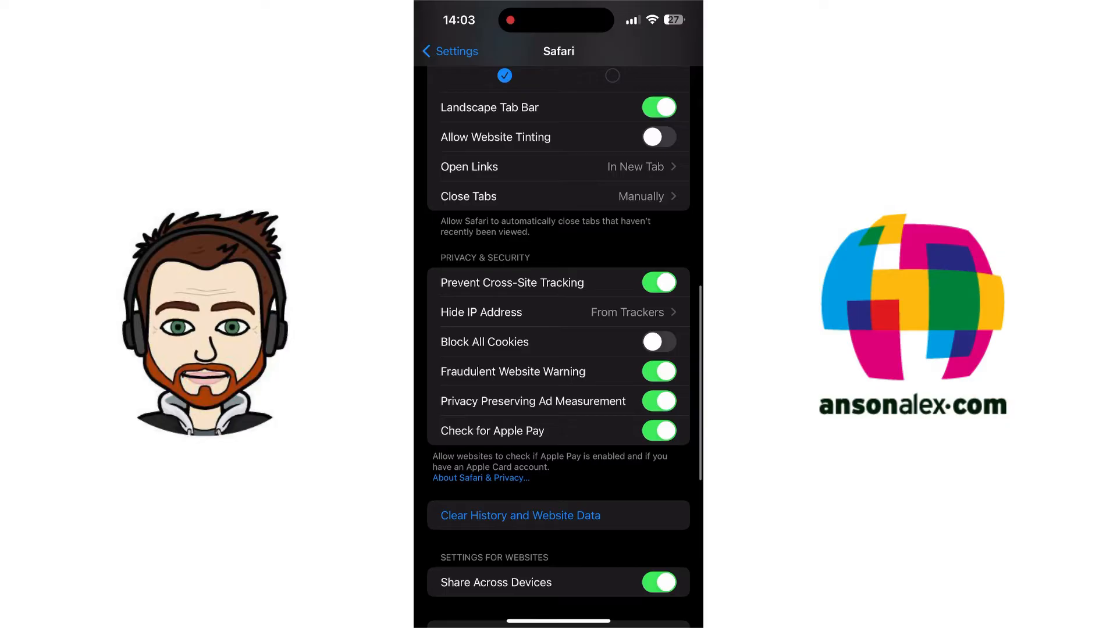
scroll(down, 3)
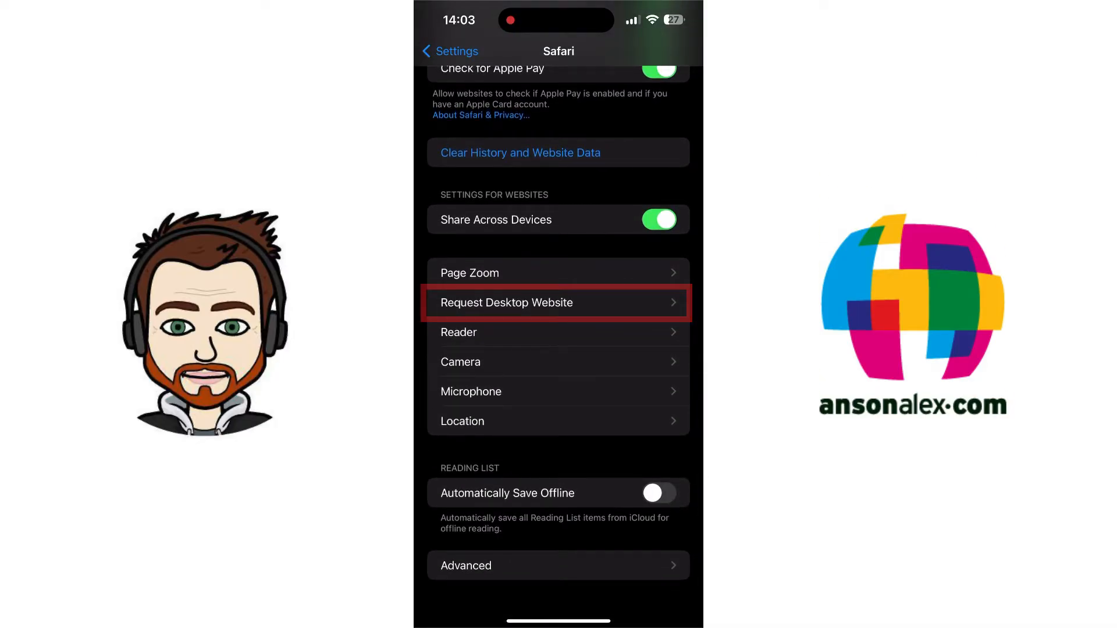
click(557, 302)
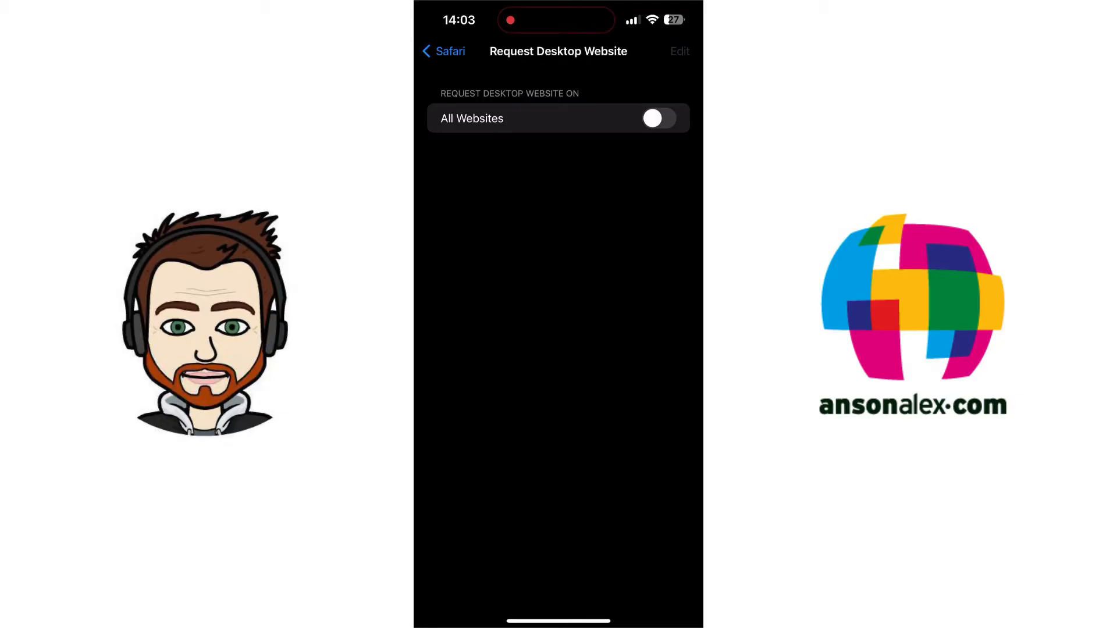
click(660, 118)
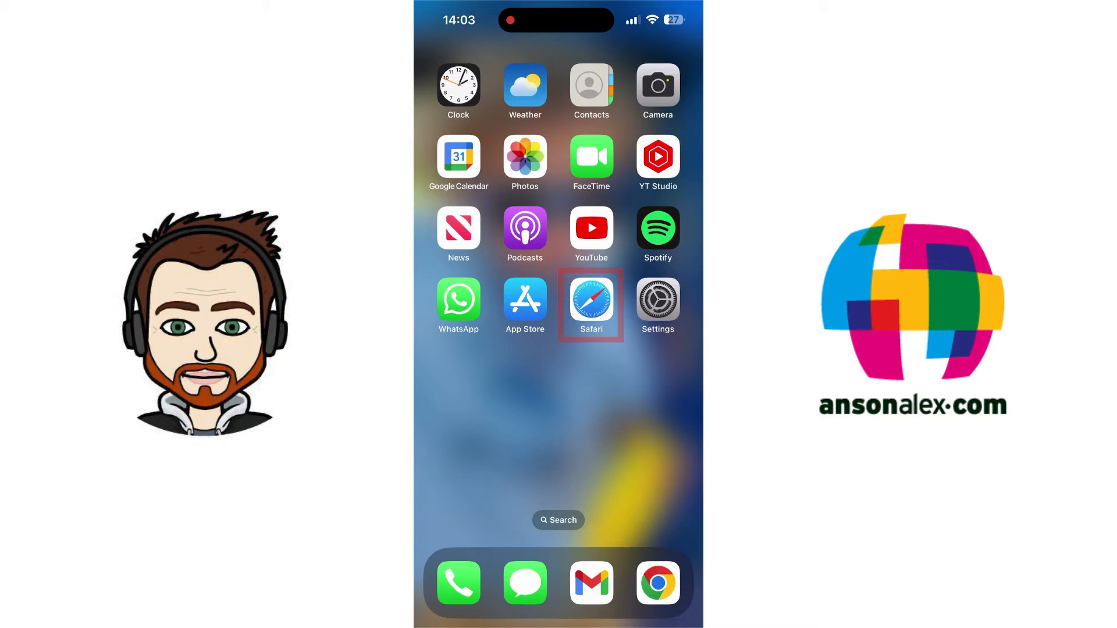
Launch Safari and load gmail.com from the address bar
click(591, 305)
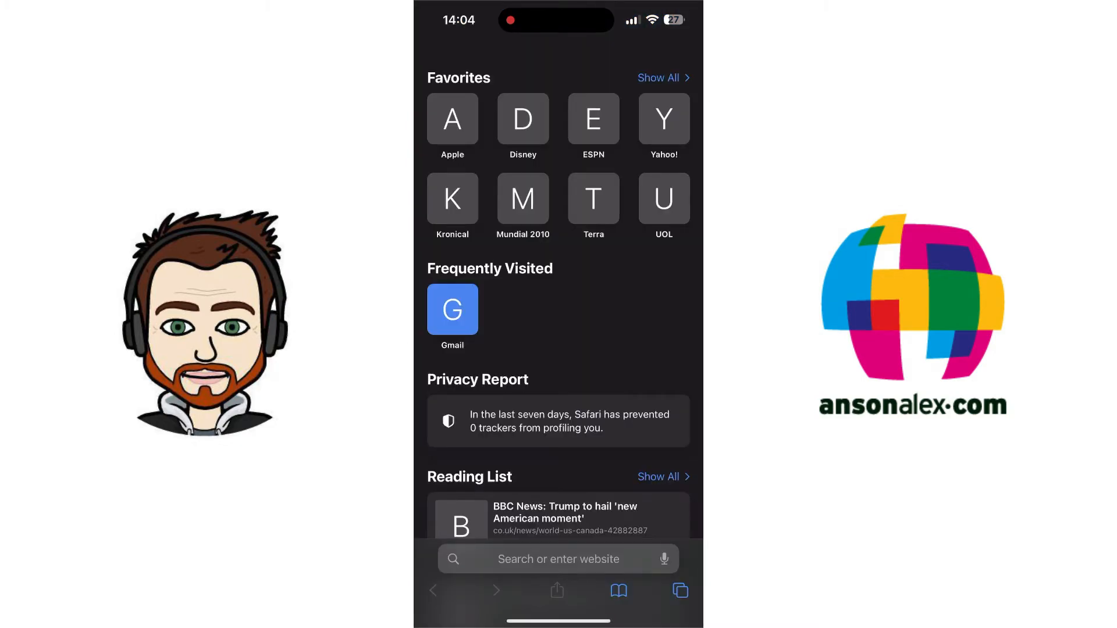
click(559, 559)
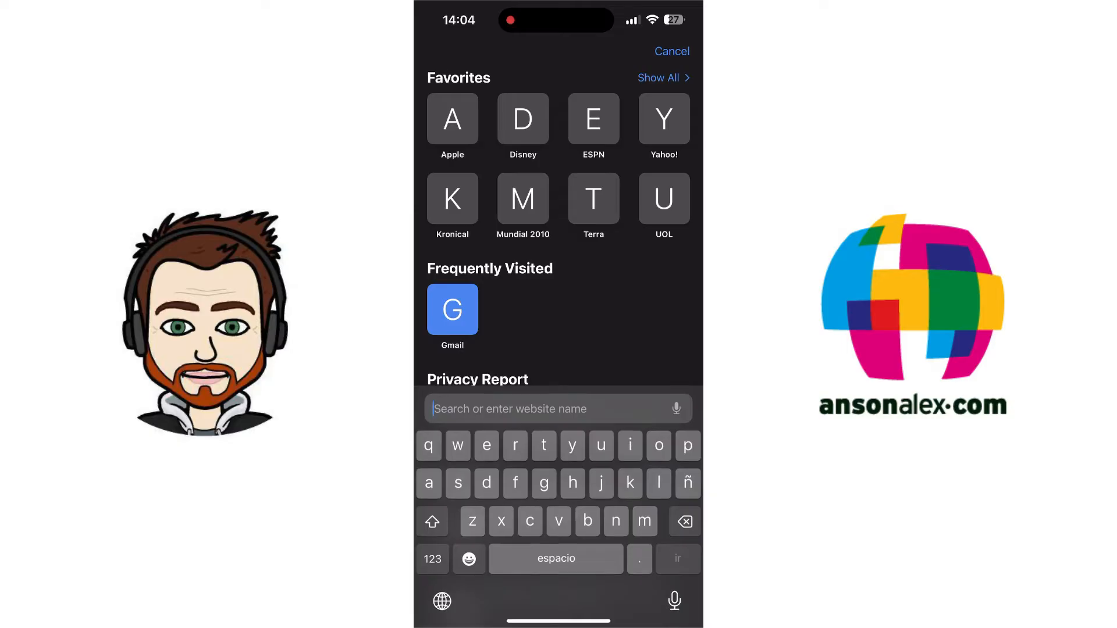
text(gmail.com)
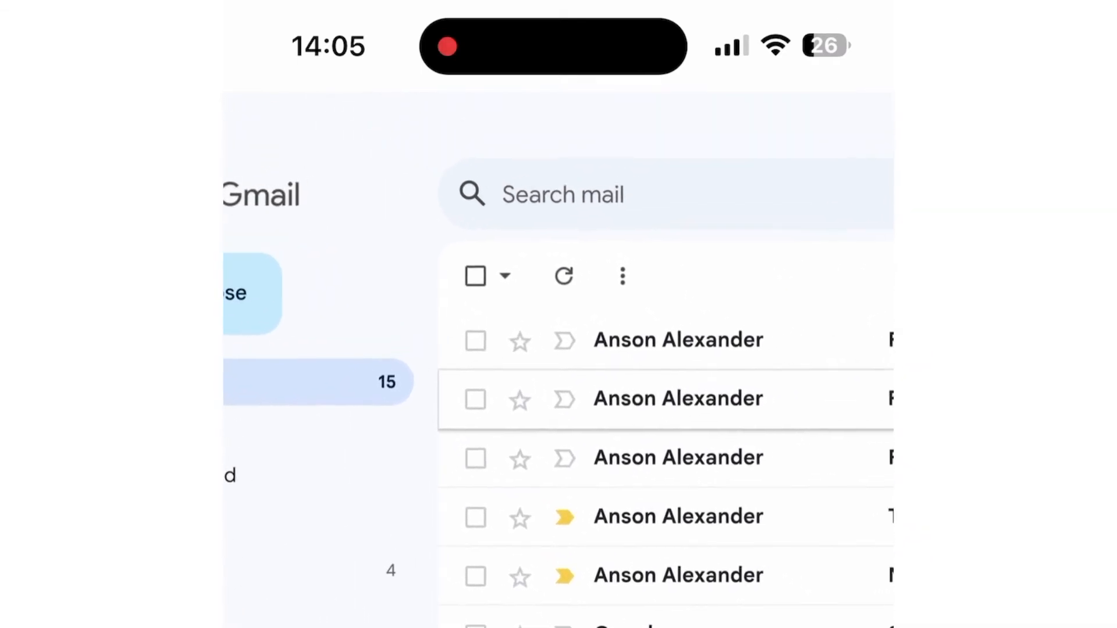
Tick the select-all checkbox above the Inbox message list
scroll(down, 3)
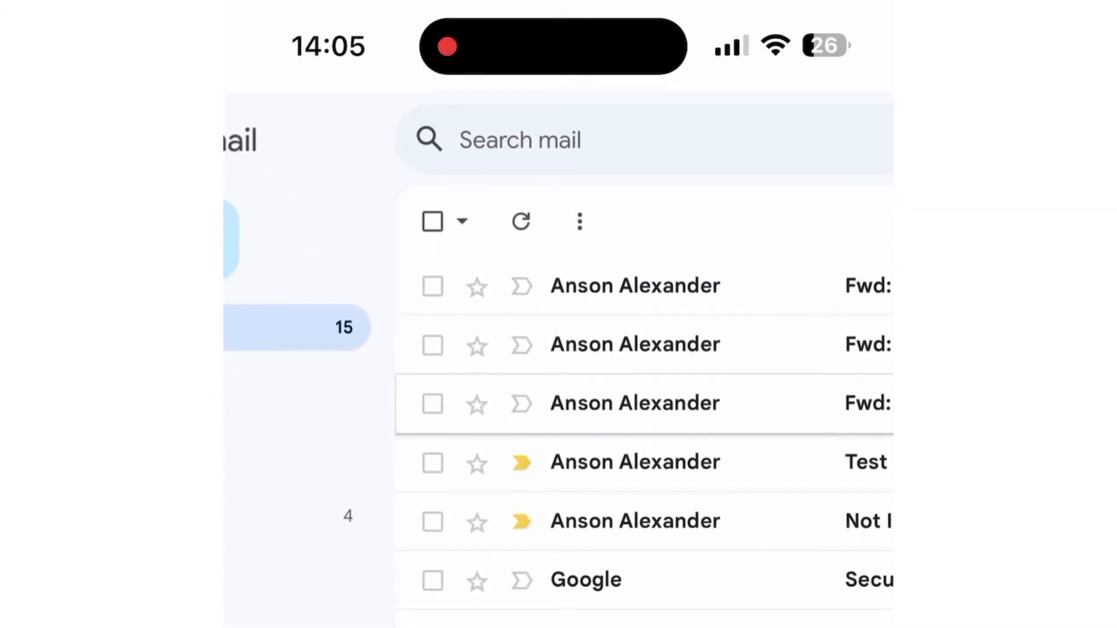
click(433, 222)
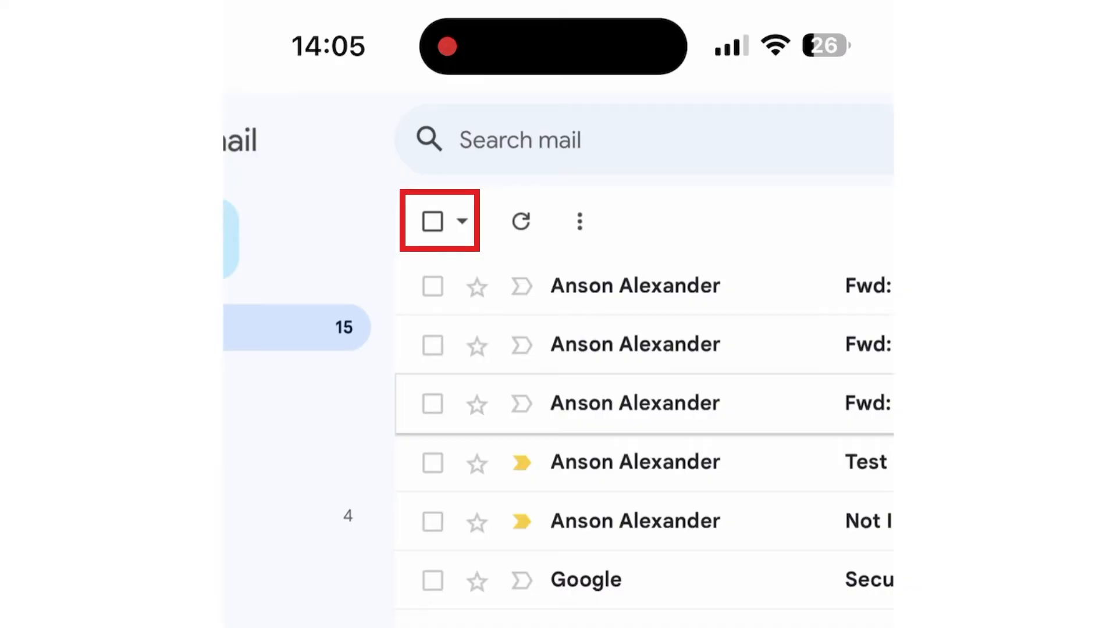
click(432, 222)
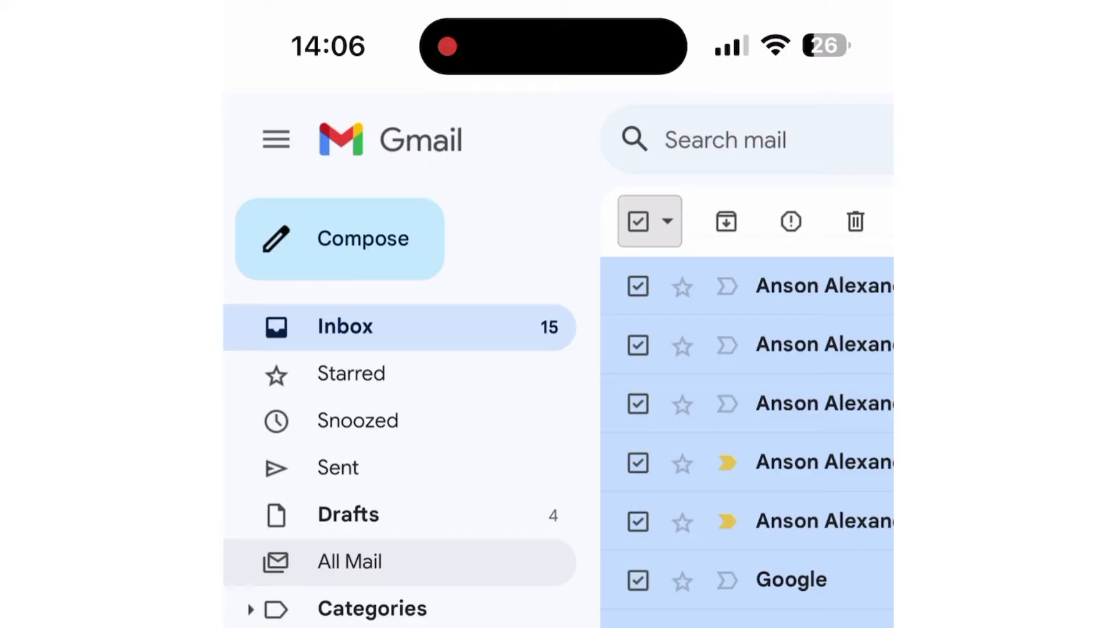
Open All Mail, select its page, and extend selection to all 51 messages
click(350, 562)
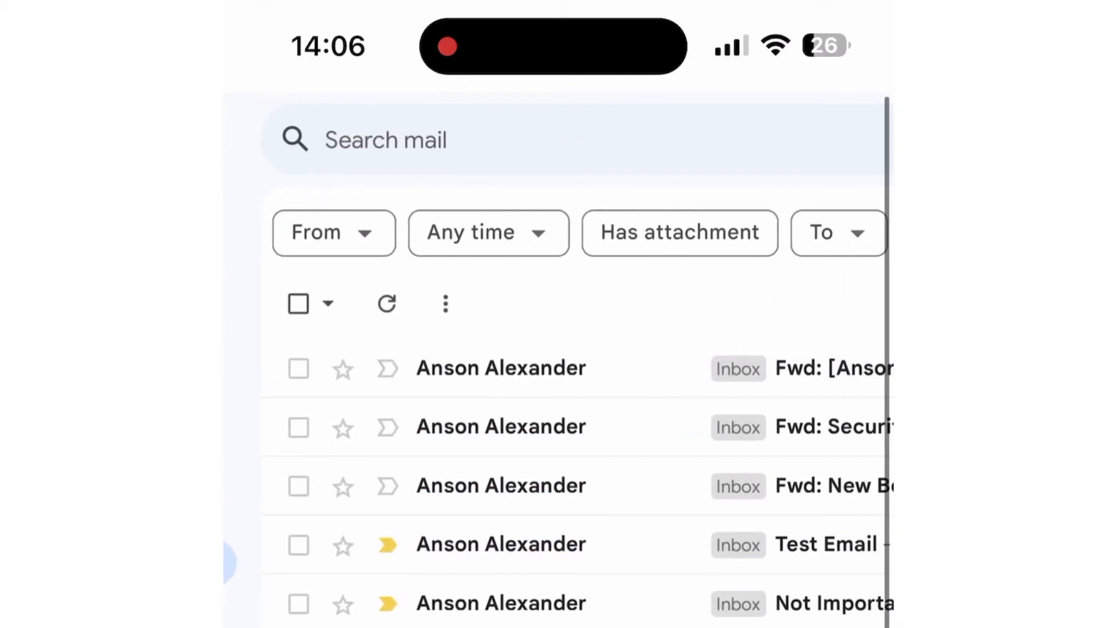
click(298, 304)
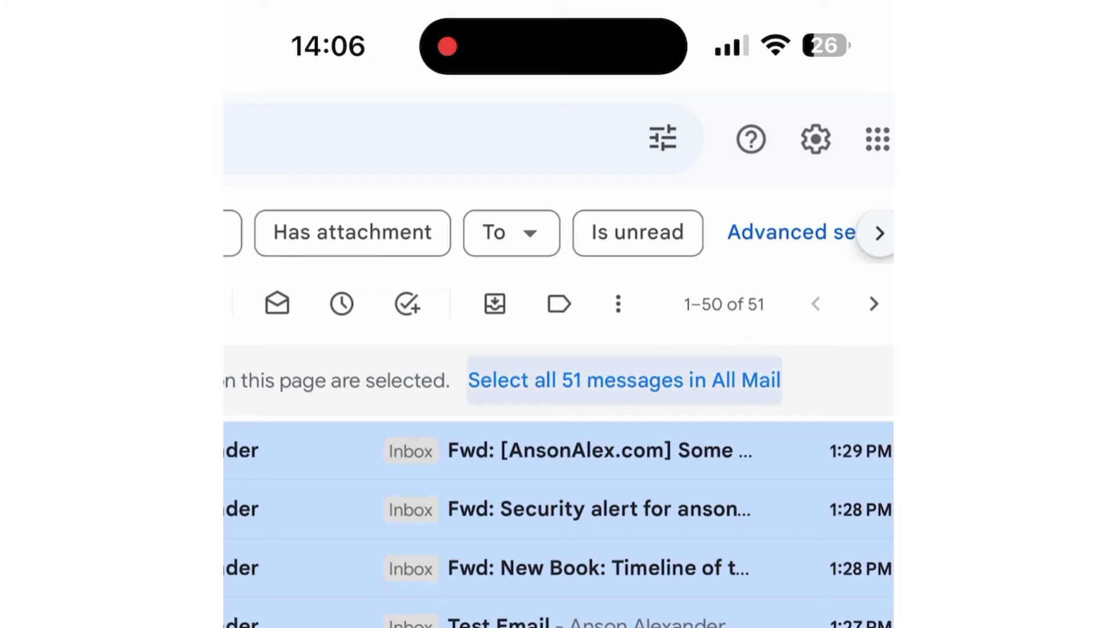
click(623, 380)
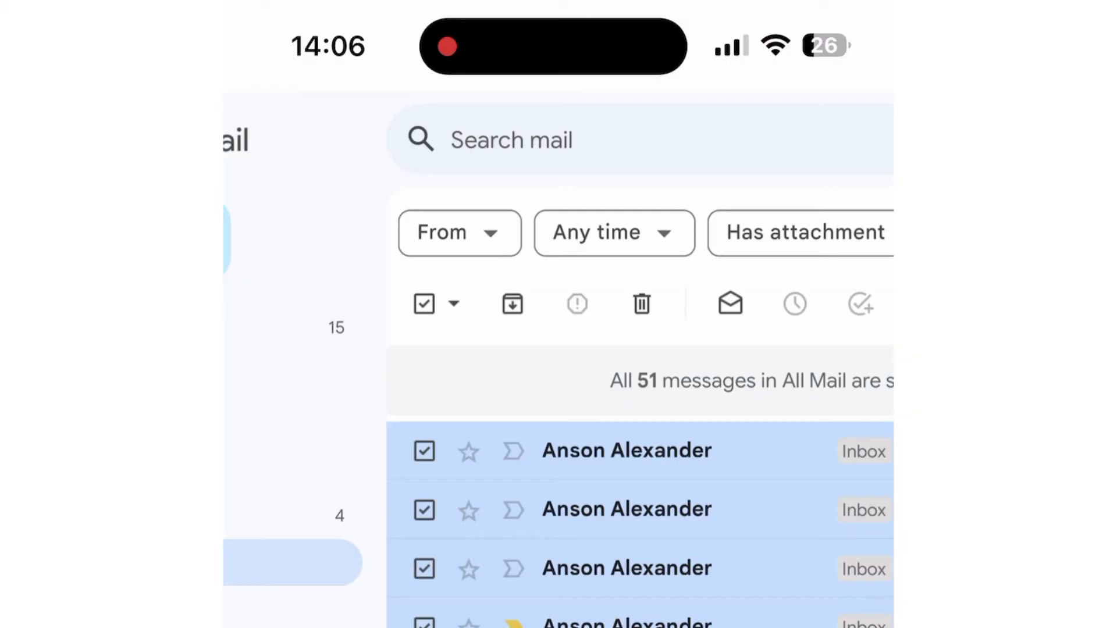
Trigger deleting the 51 messages, cancel the confirmation, and reselect the Inbox page
click(641, 304)
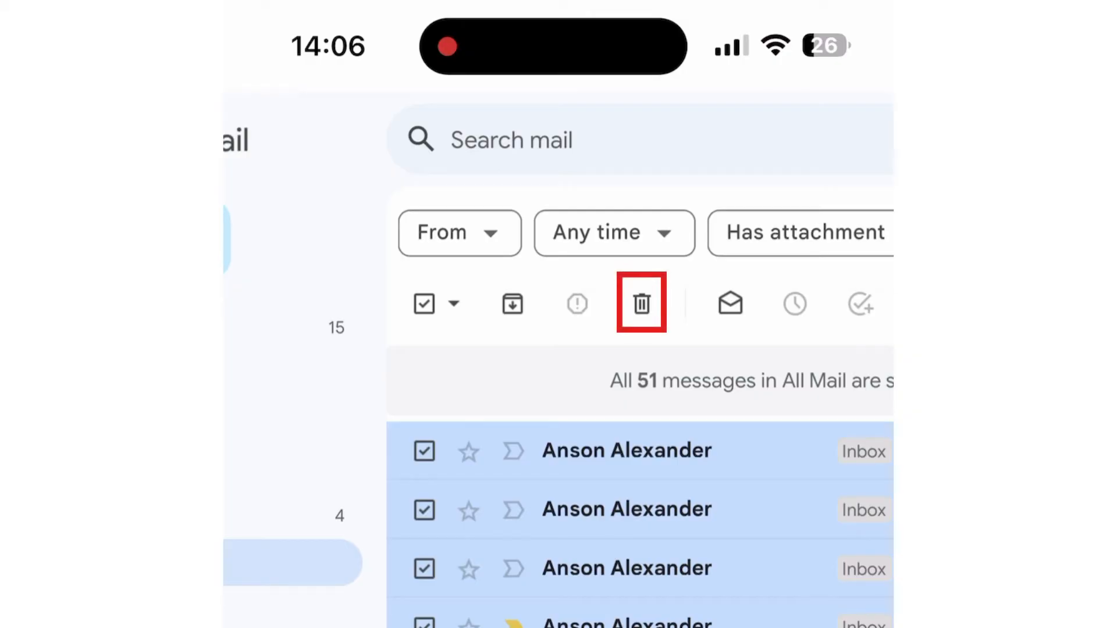
click(641, 303)
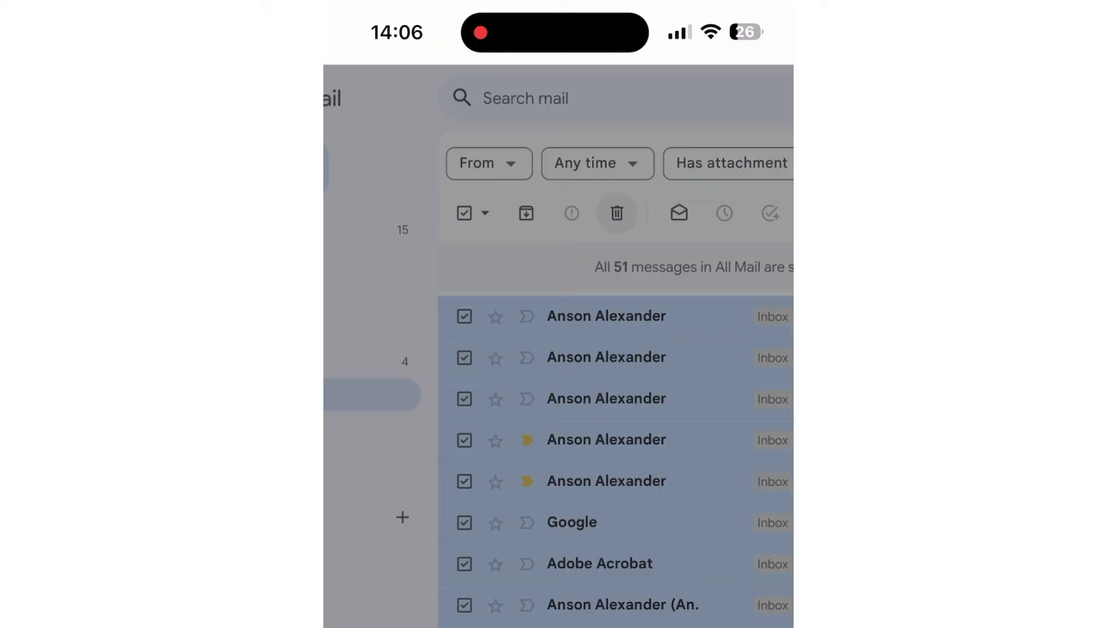
click(617, 213)
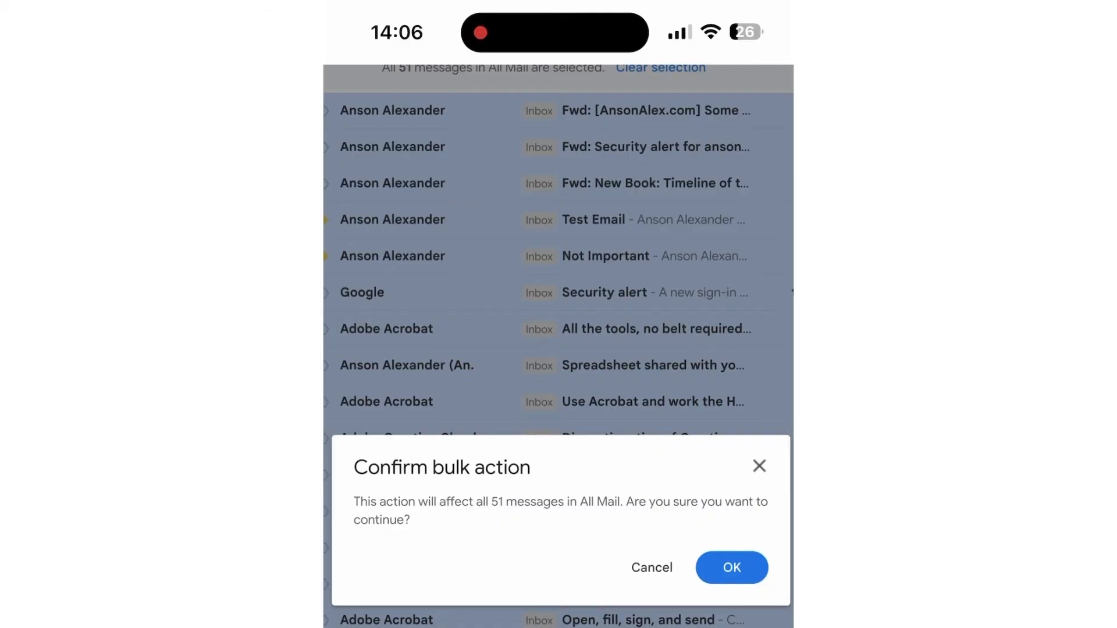
click(732, 567)
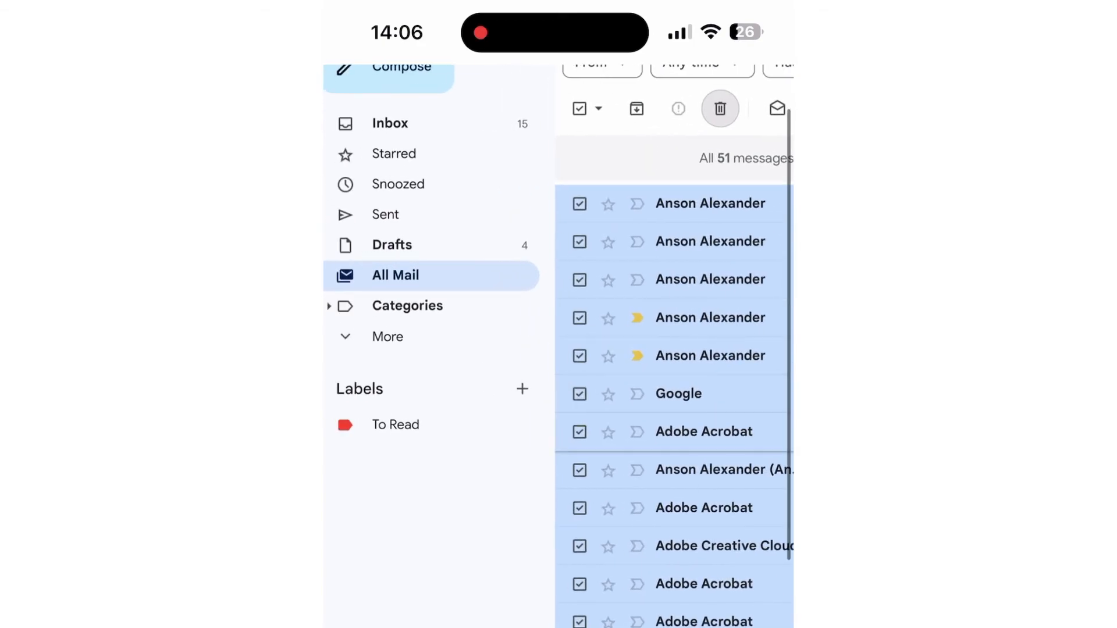
mouse_move(412, 123)
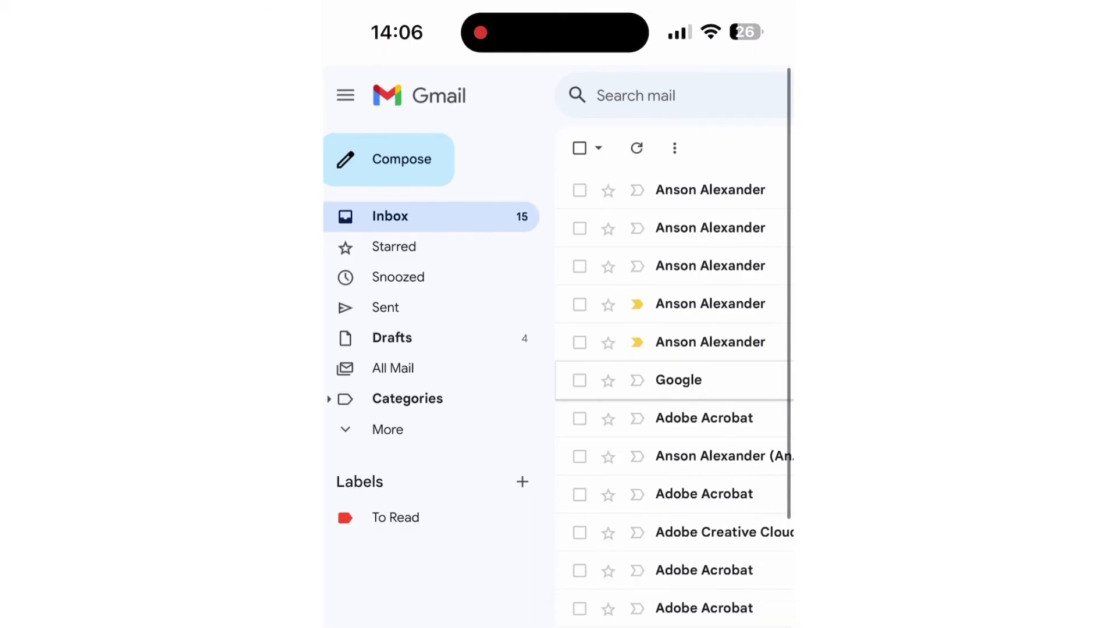
click(578, 147)
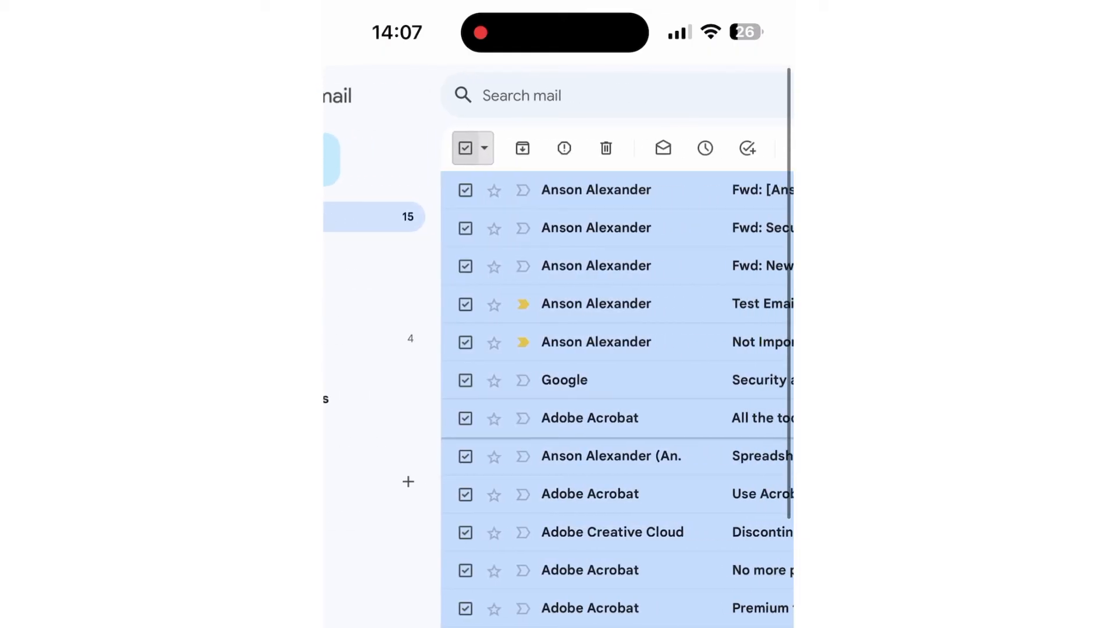